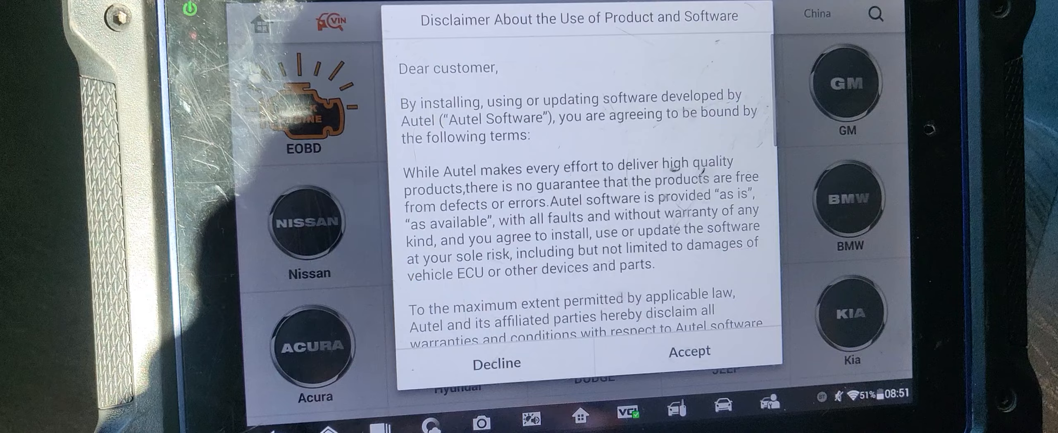
- Accept the disclaimer and choose the vehicle identification method for the Honda
click(689, 351)
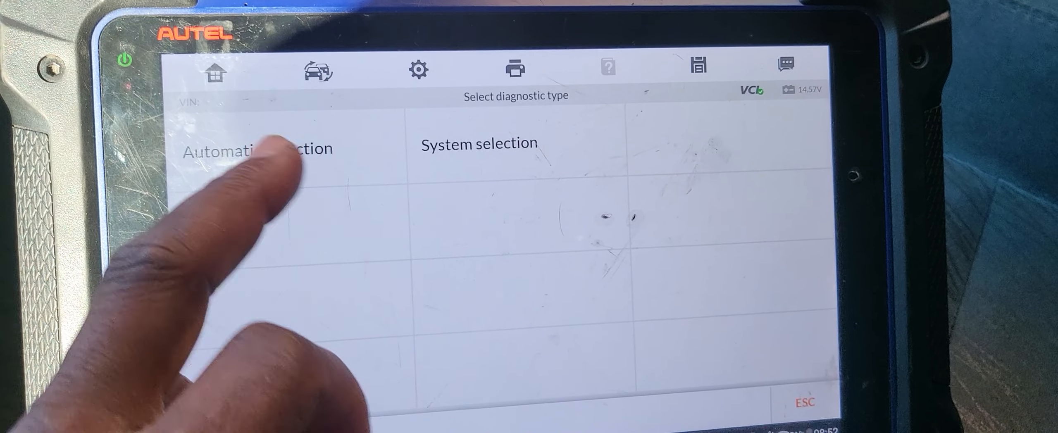
click(260, 149)
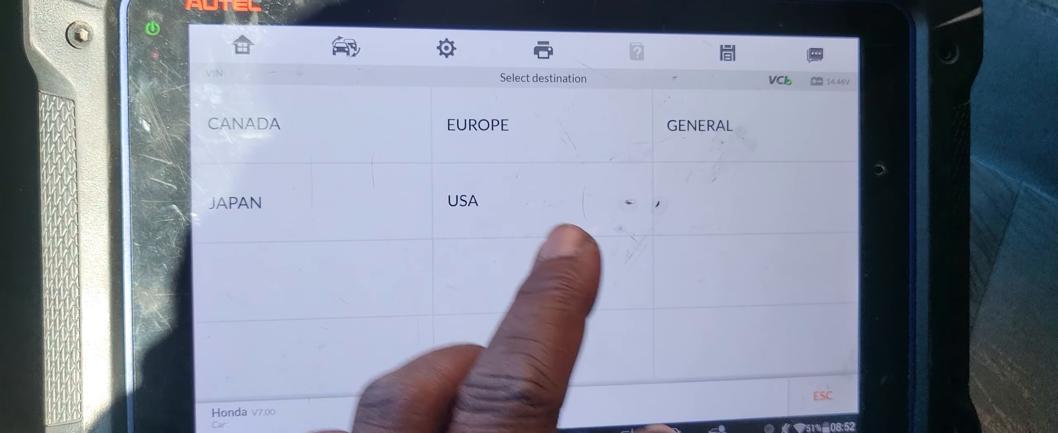
- Select USA as the market, enter Diagnosis, and list the Civic's control units
click(461, 201)
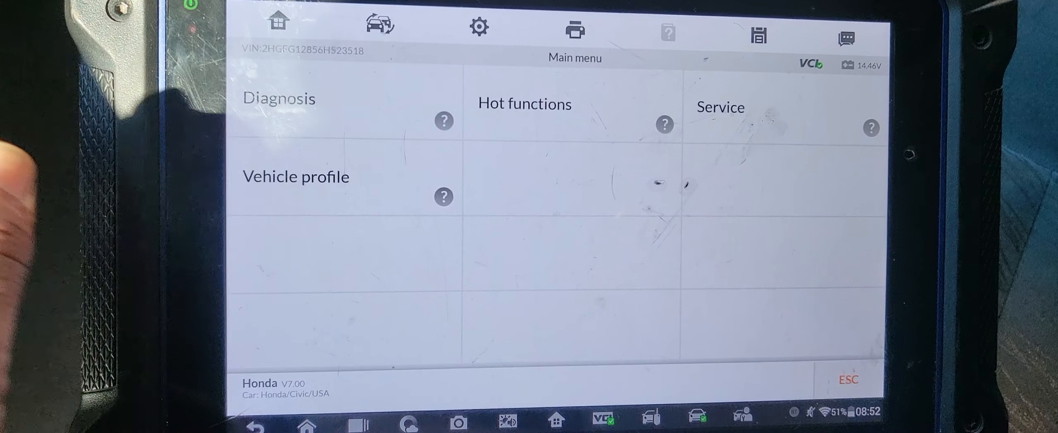
click(280, 98)
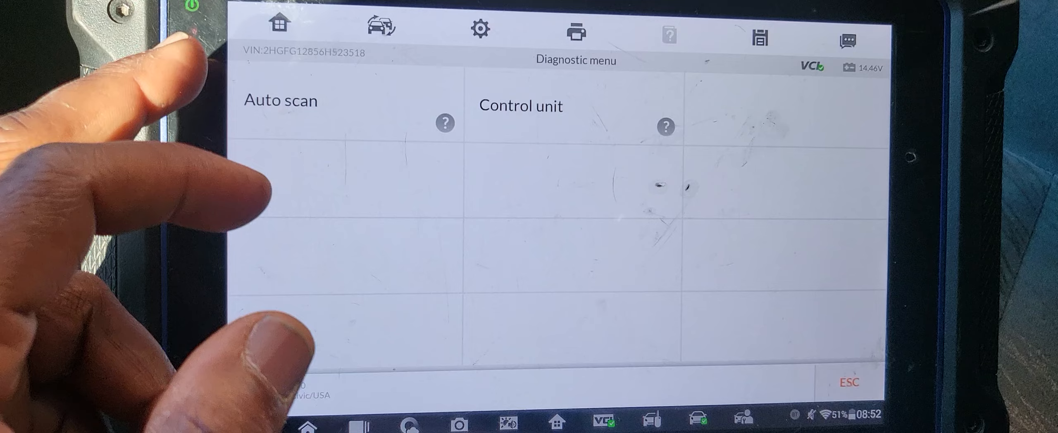
click(280, 100)
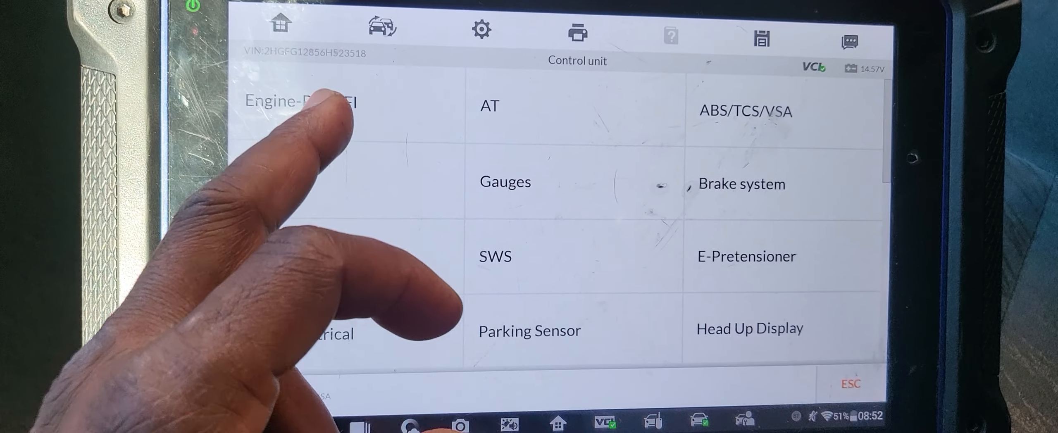
click(320, 102)
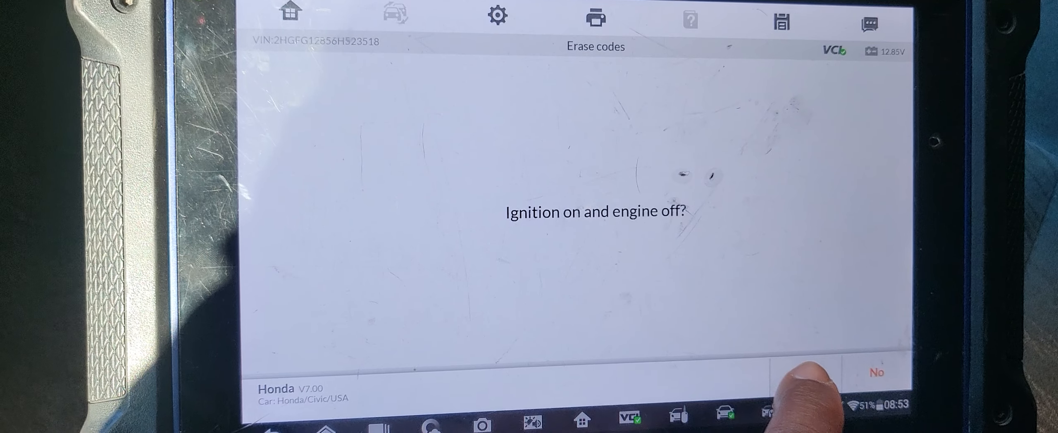
- Confirm ignition-on/engine-off, acknowledge the successful erase, and re-read the engine codes
click(876, 372)
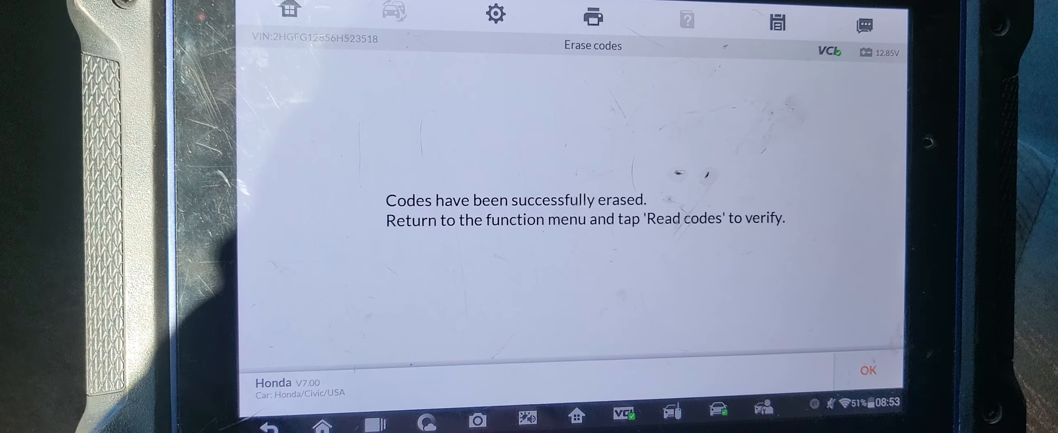
click(868, 381)
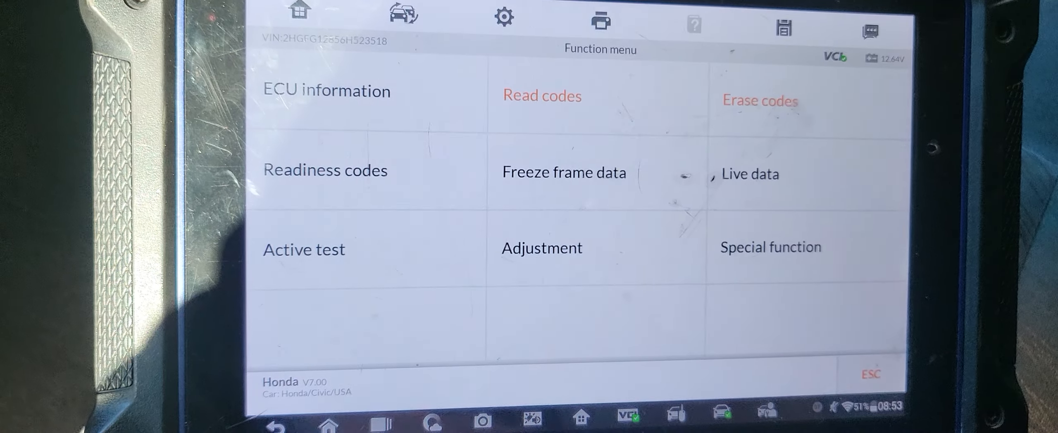
click(542, 96)
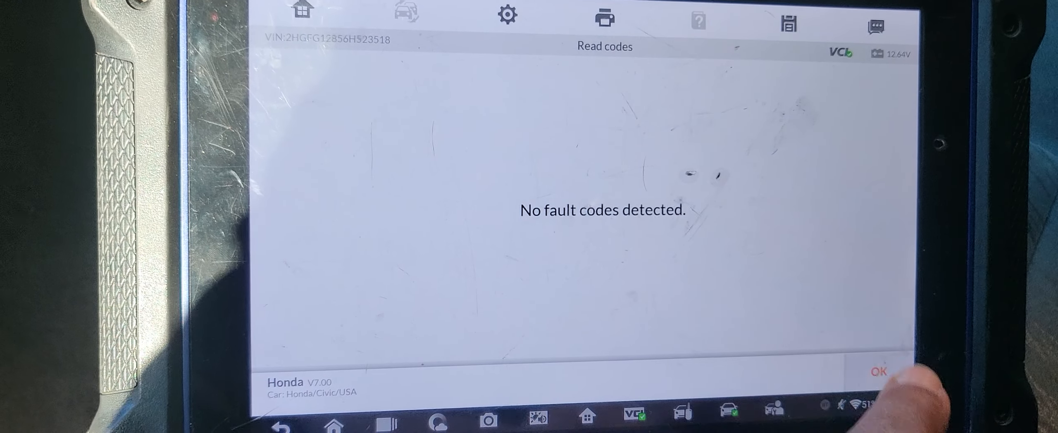